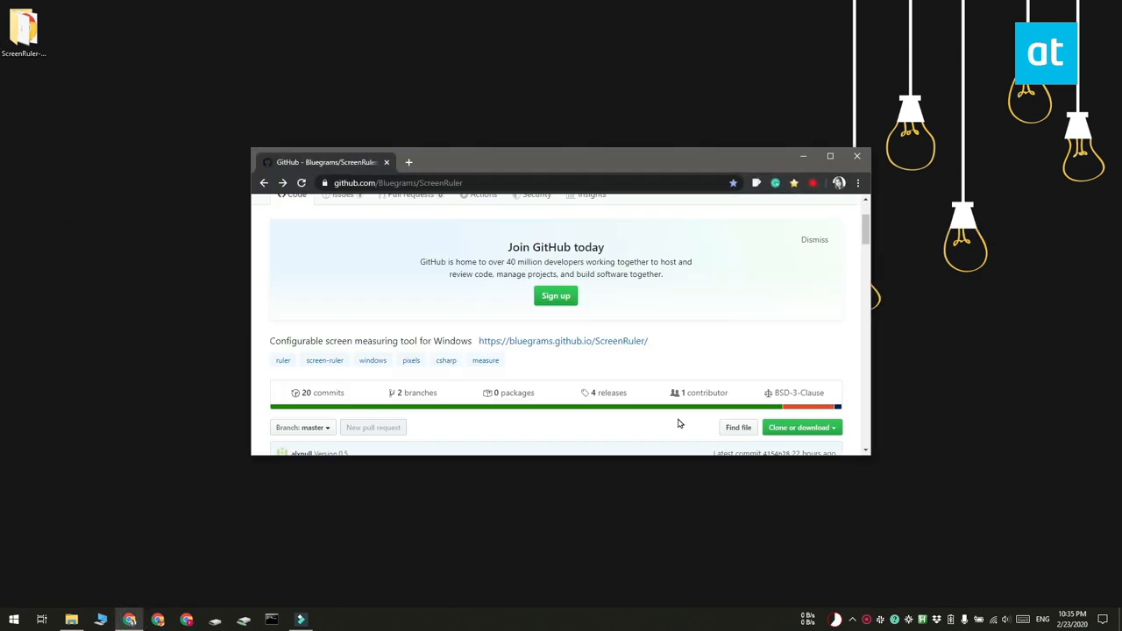
Launch screenruler.exe from the desktop ScreenRuler folder after minimizing Chrome.
scroll("down", 3)
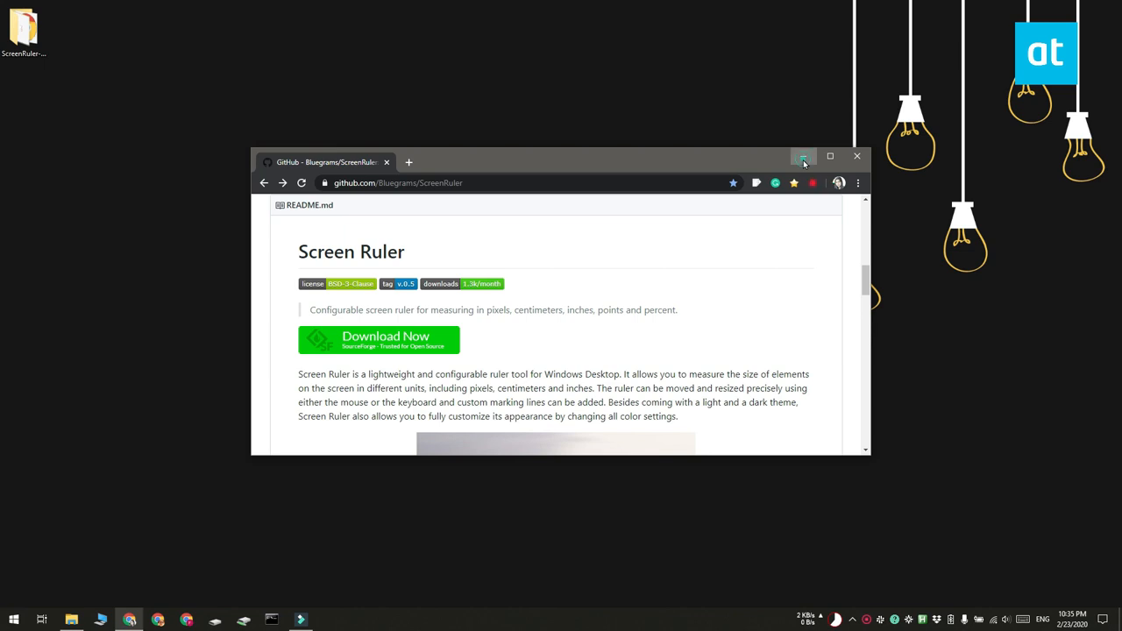
left_click(803, 156)
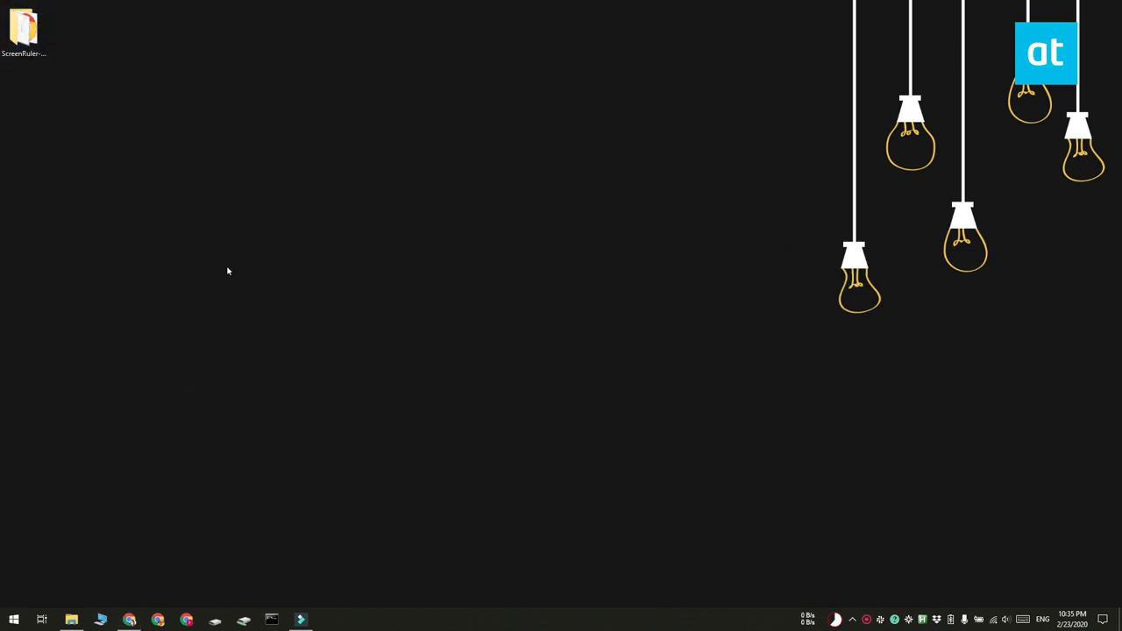
double_click(23, 26)
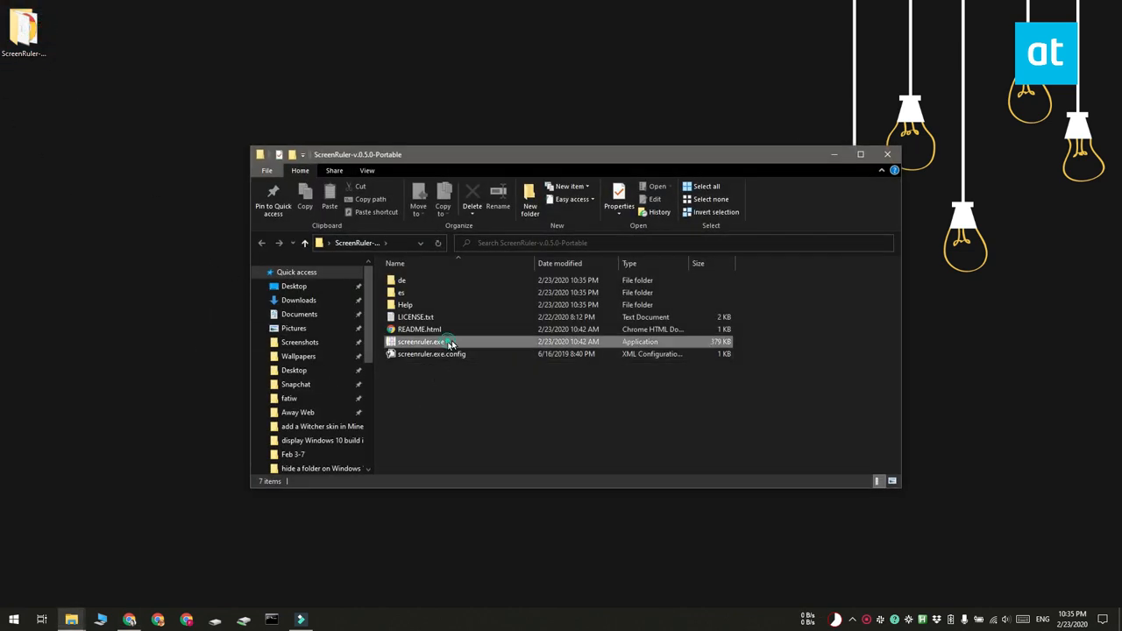
double_click(419, 340)
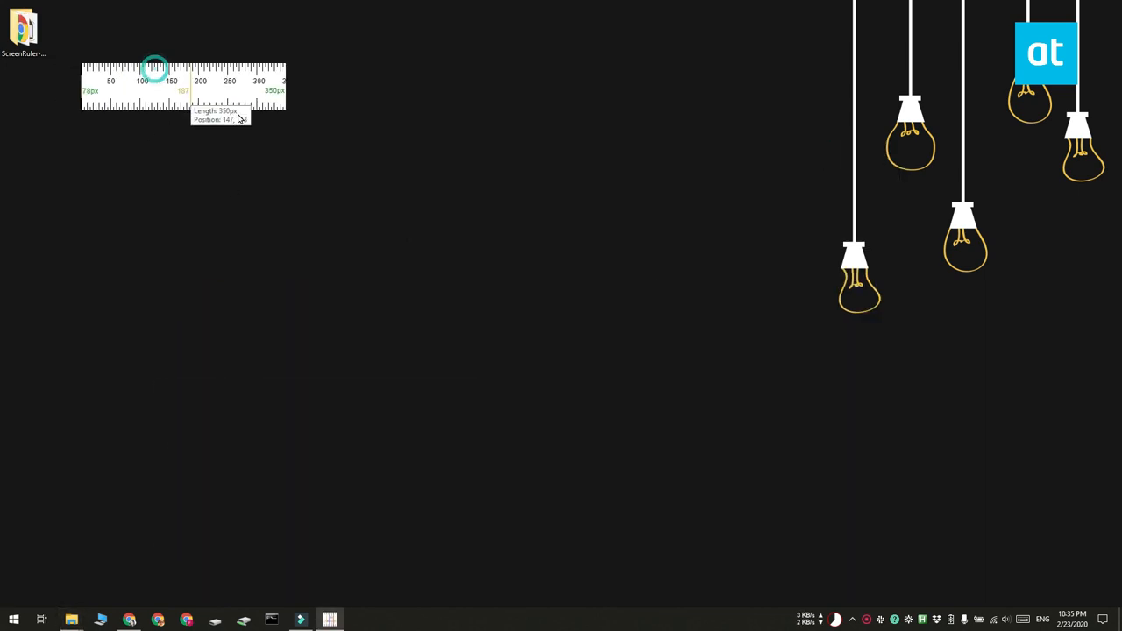
Move the ruler toward screen centre, stretch it, then pull it back to about 388 px.
left_click_drag(182, 88, 396, 230)
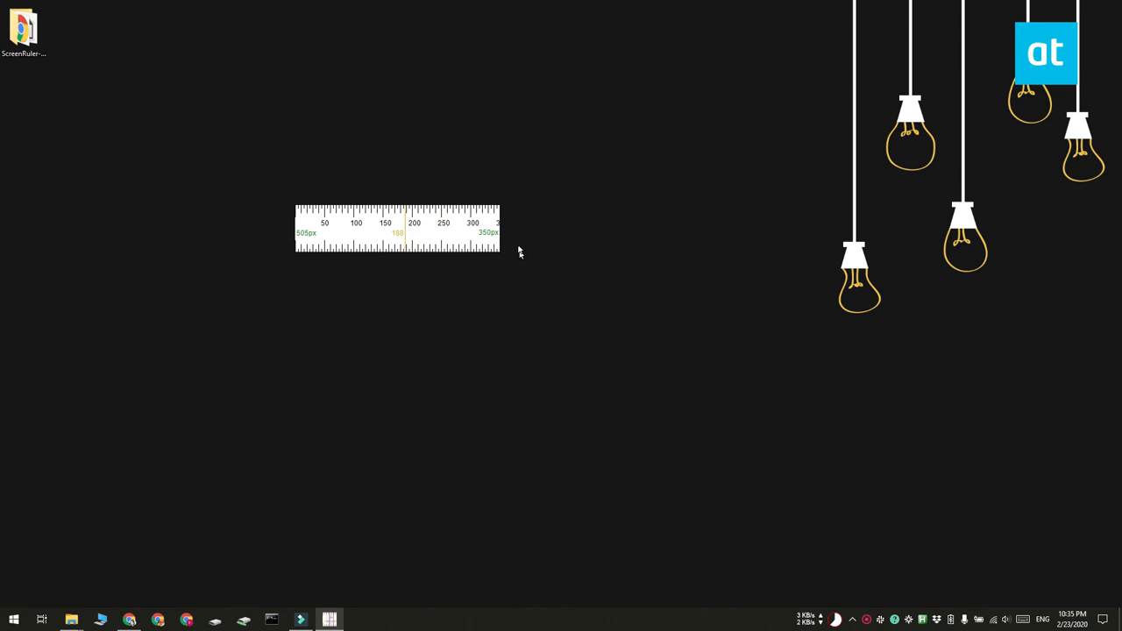
left_click_drag(500, 246, 741, 246)
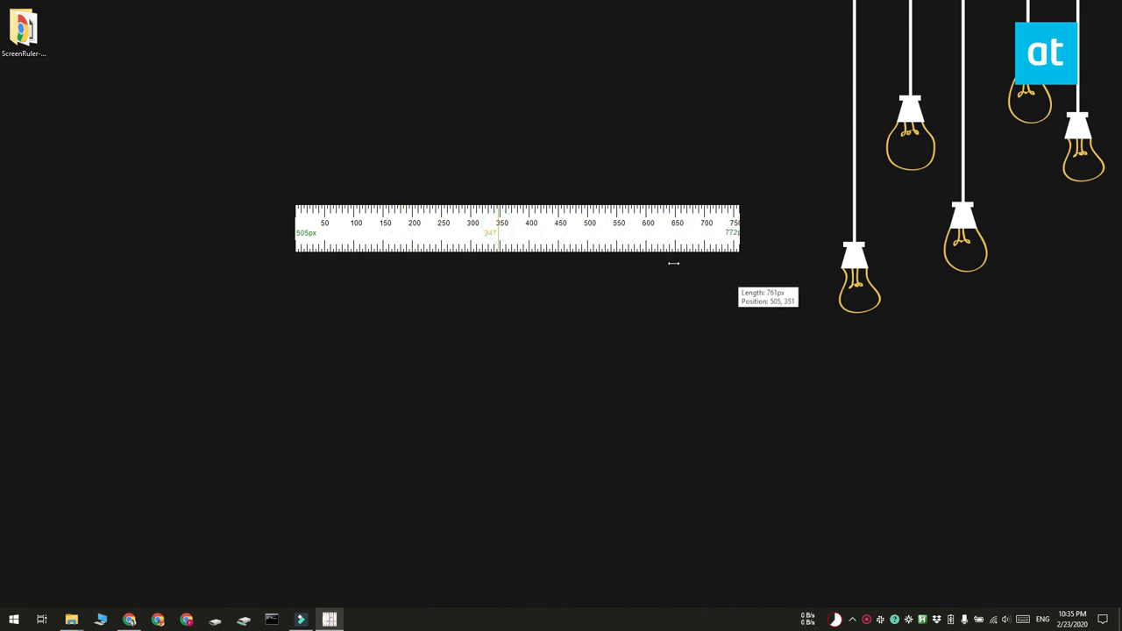
left_click_drag(740, 232, 523, 231)
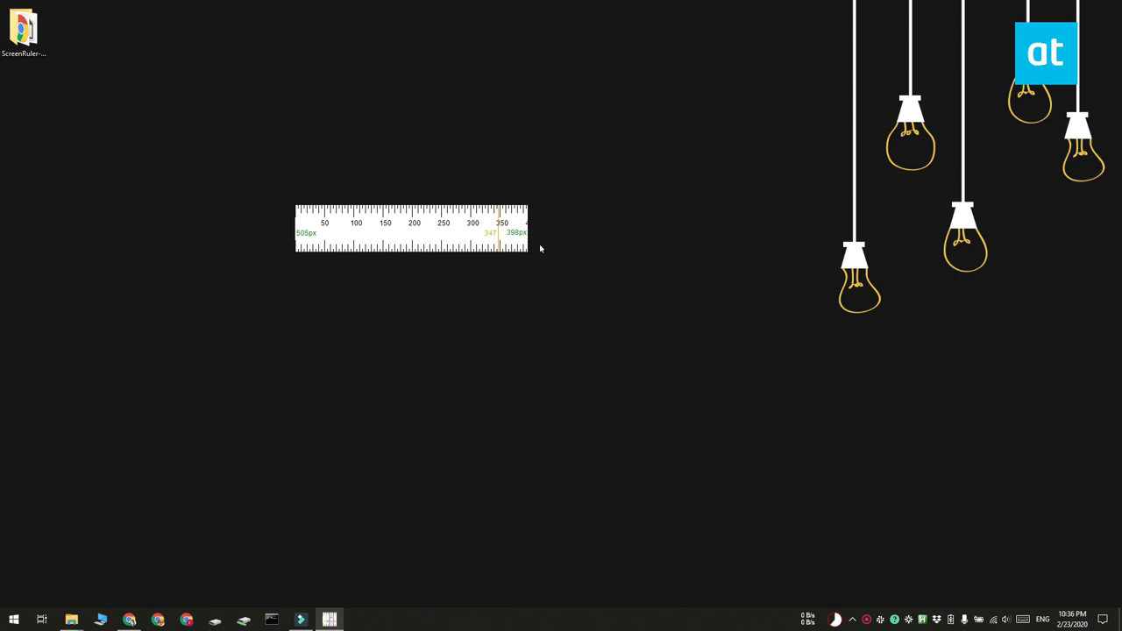
mouse_move(484, 235)
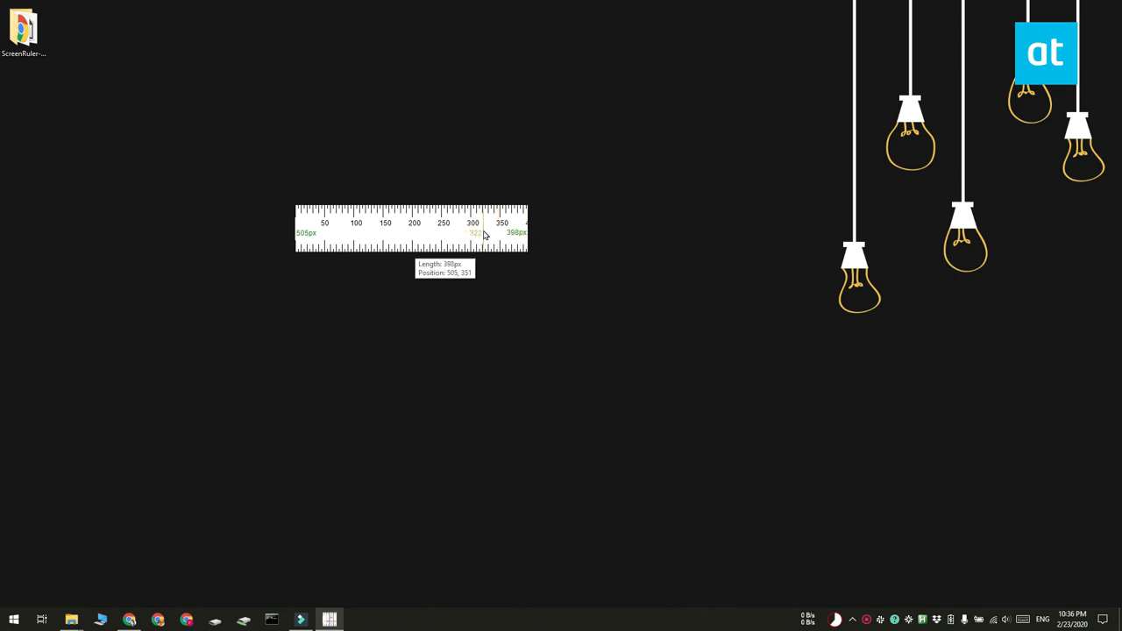
Switch on Mark Center from the ruler's context menu, after viewing the Pixels units.
right_click(486, 233)
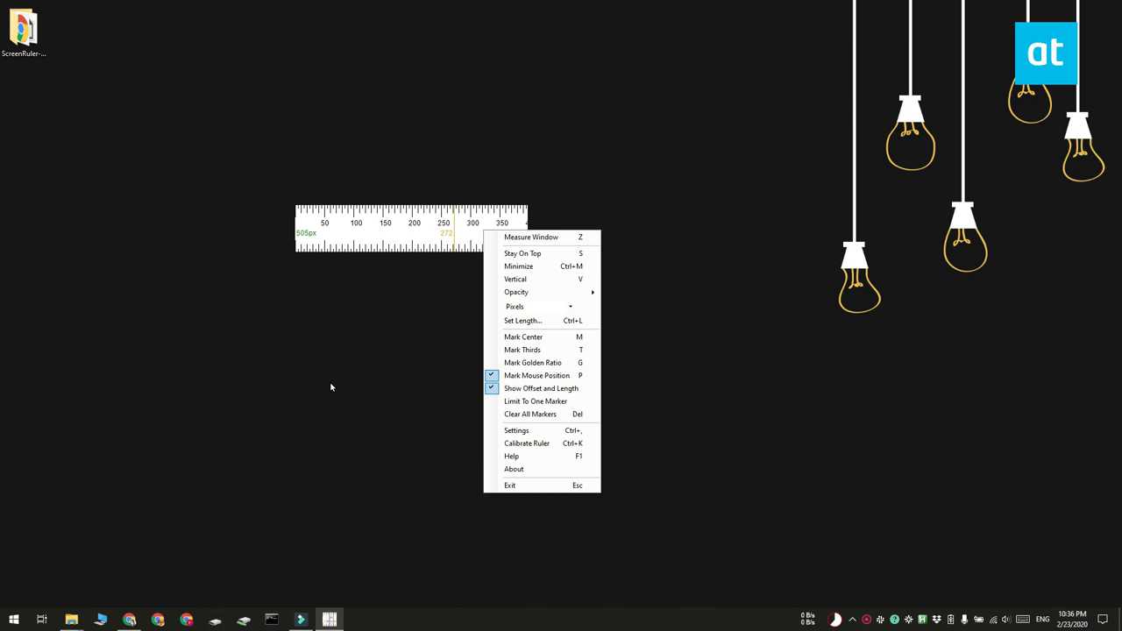
mouse_move(414, 339)
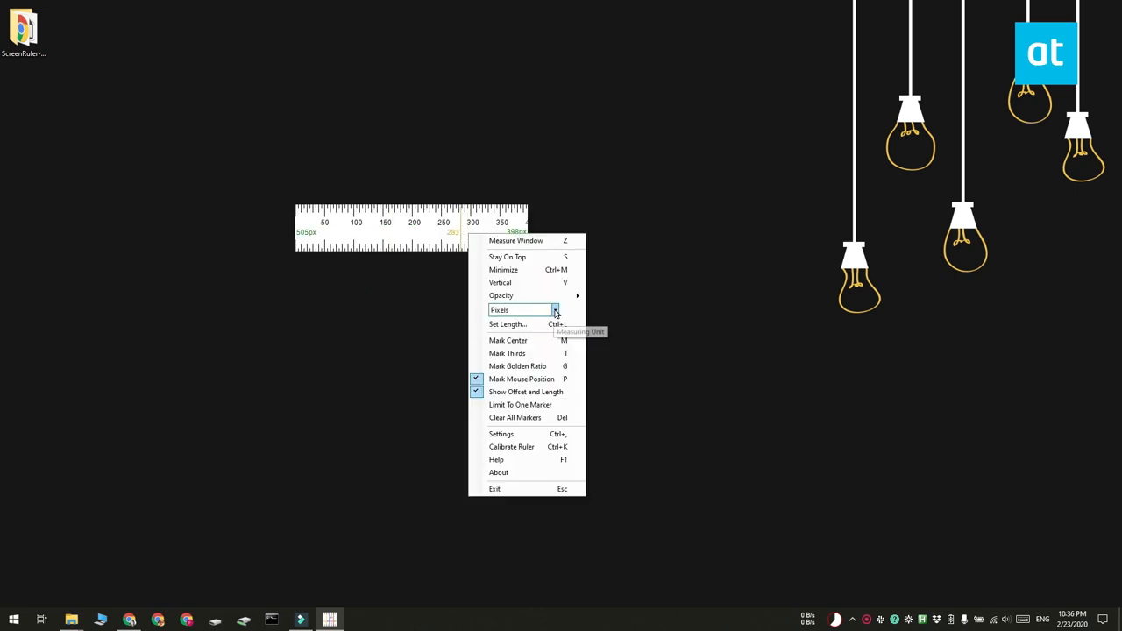
left_click(554, 310)
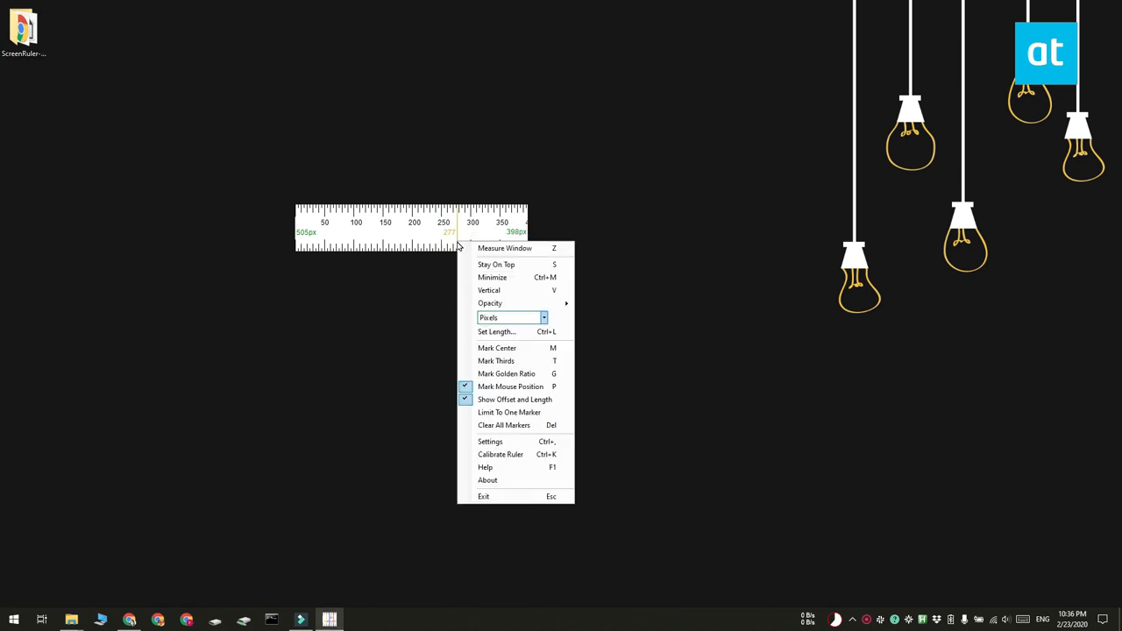
mouse_move(515, 347)
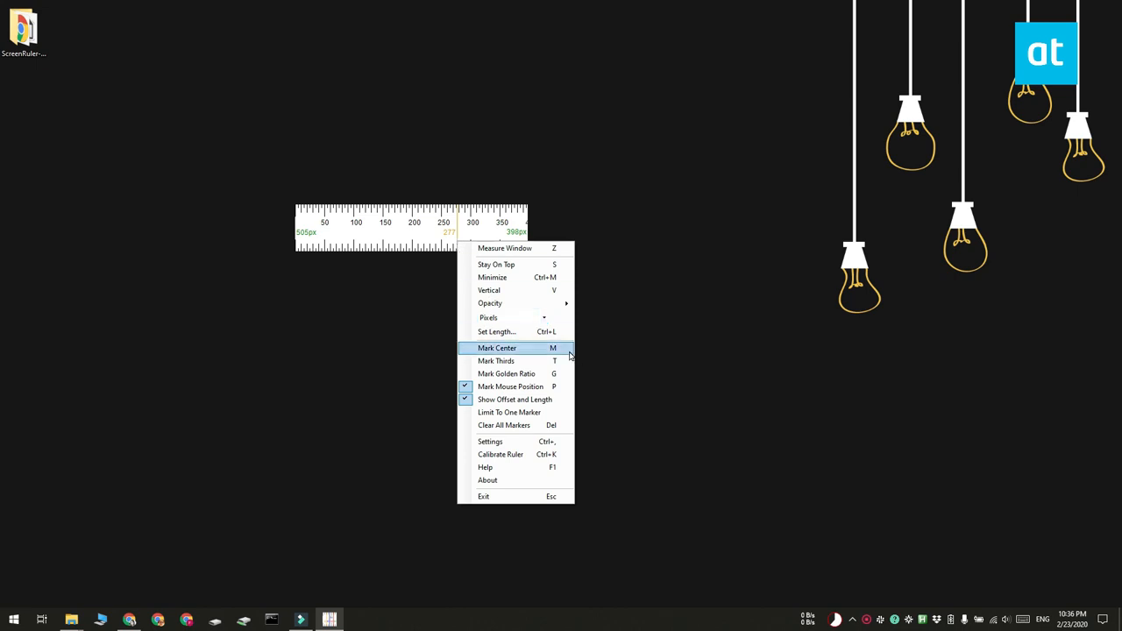
left_click(498, 347)
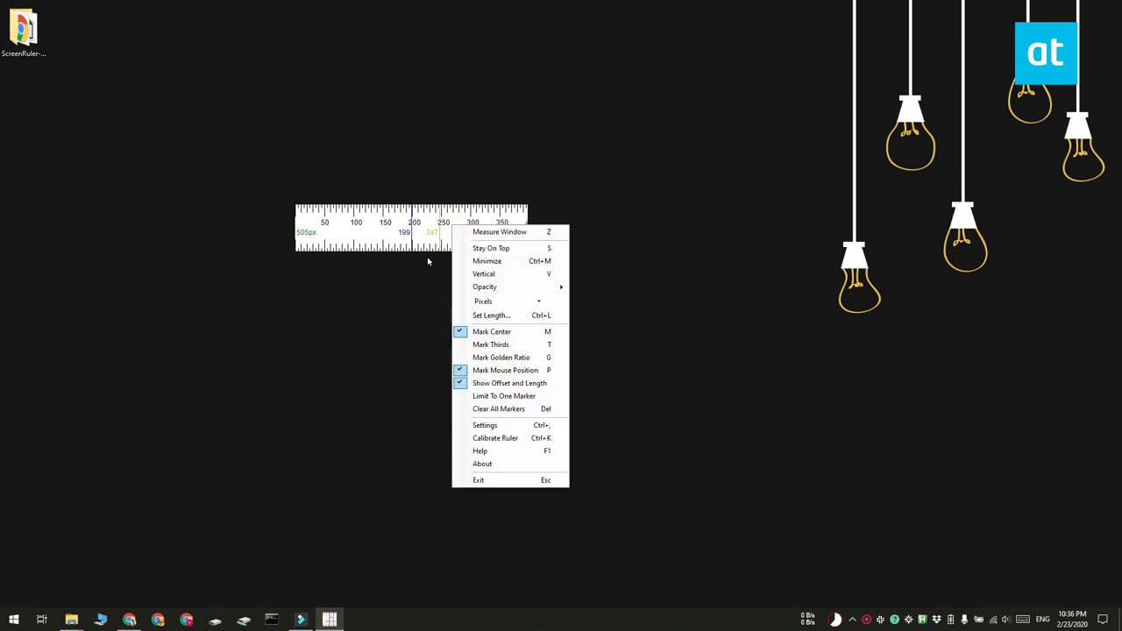
mouse_move(509, 316)
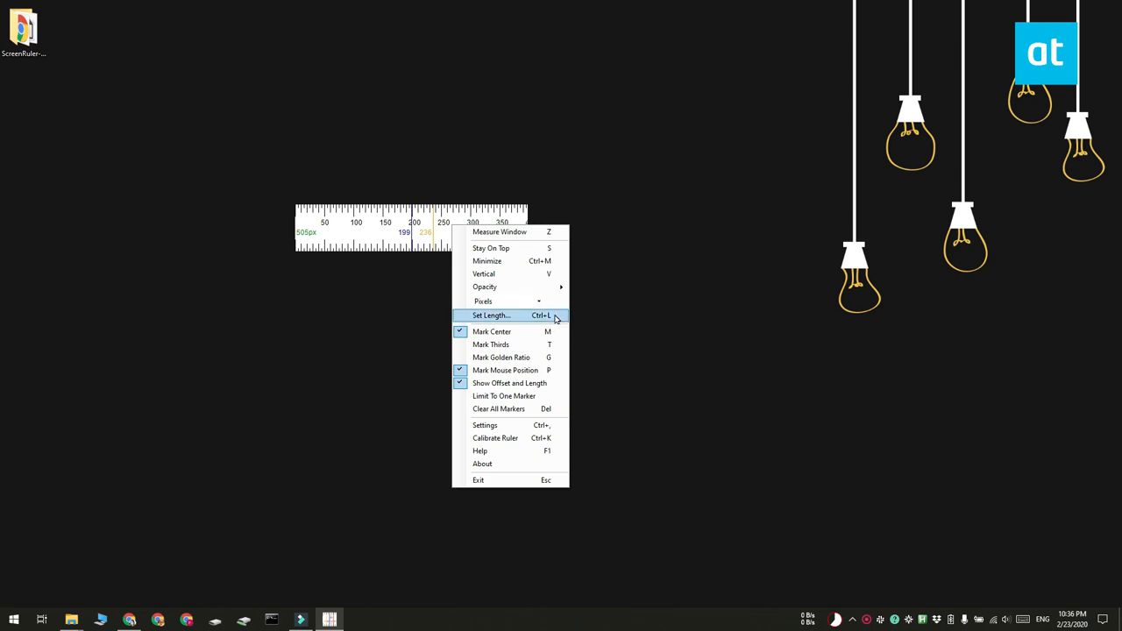
Set the ruler length to exactly 600 px via Set Length...
left_click(491, 316)
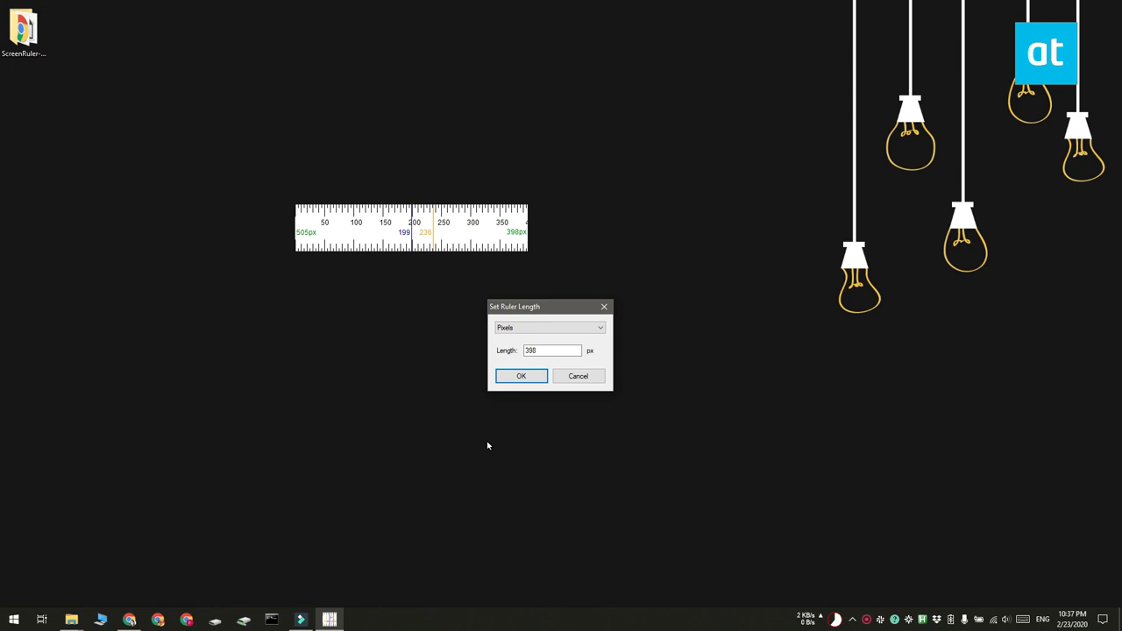
triple_click(551, 351)
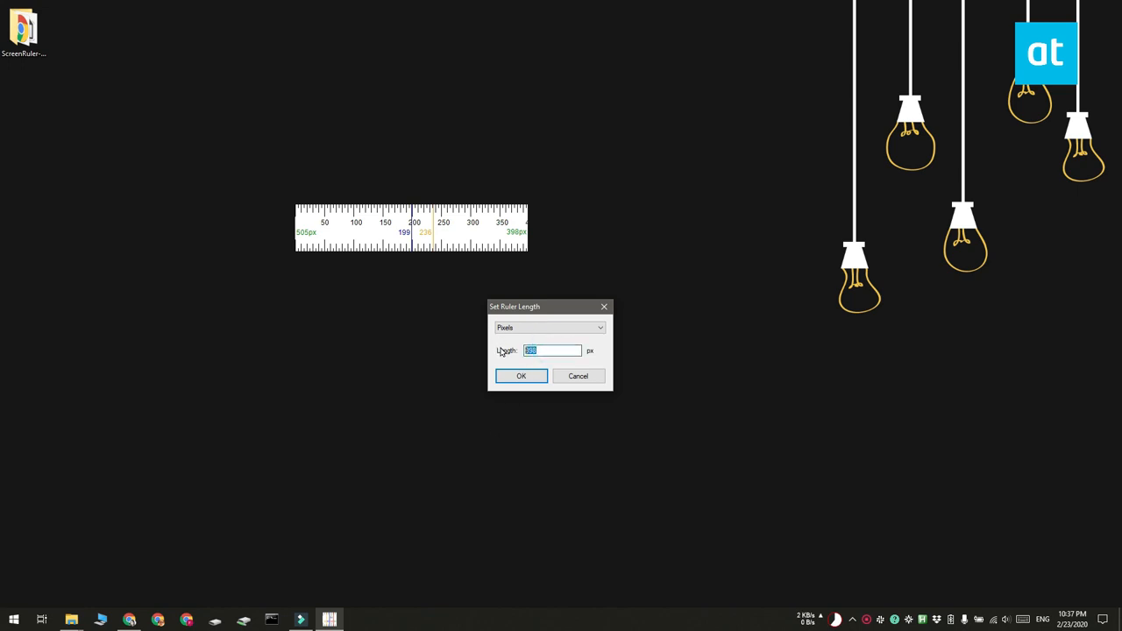
type("600")
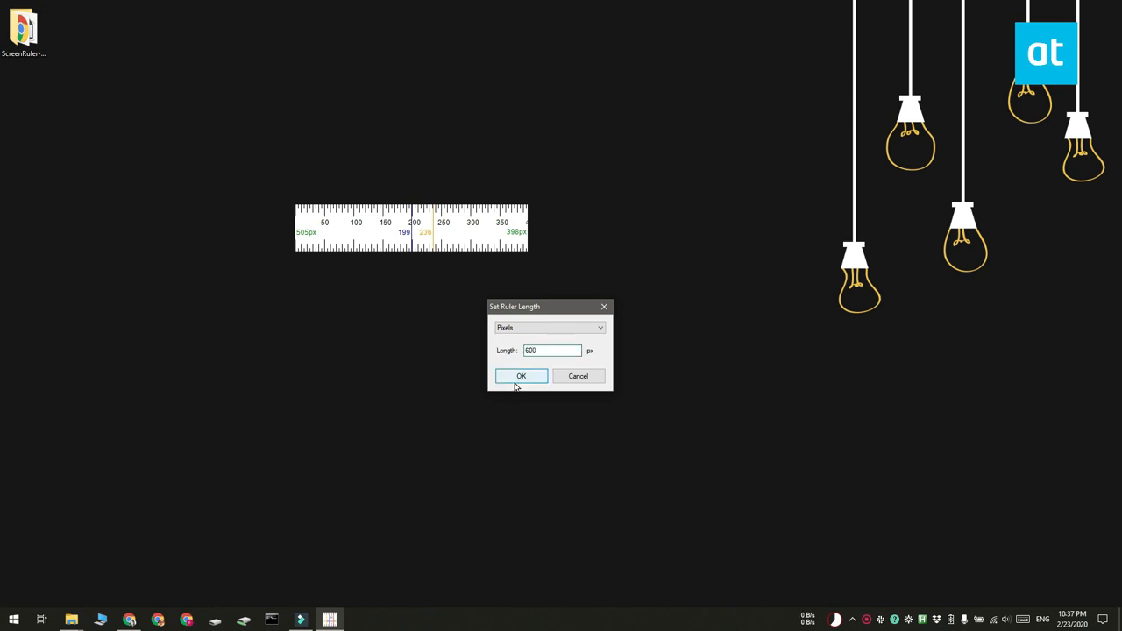
left_click(523, 375)
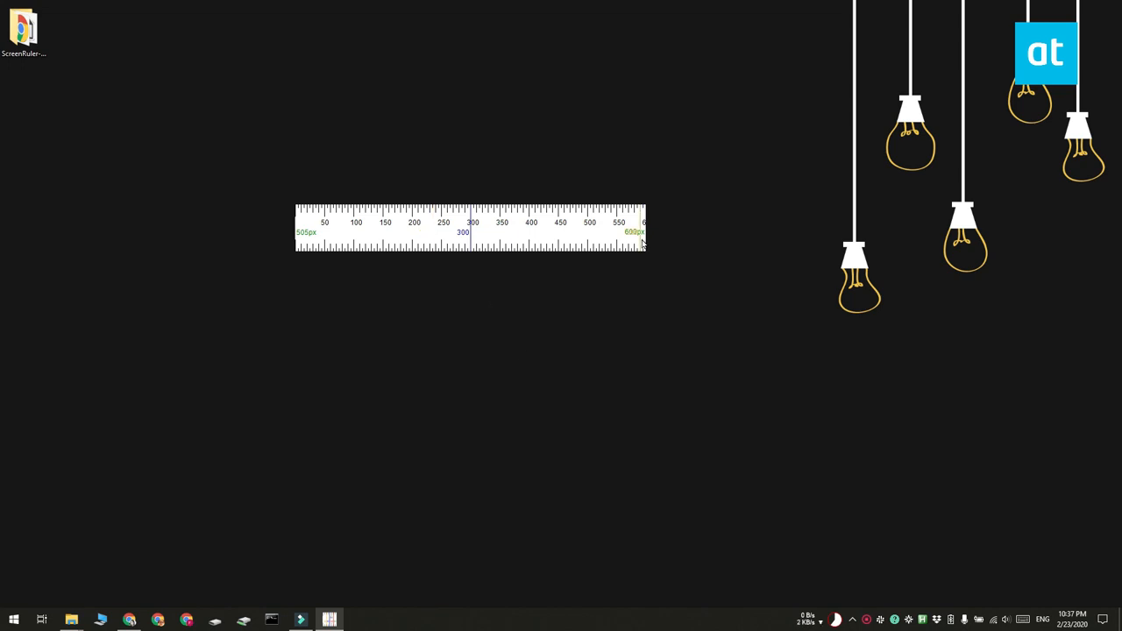